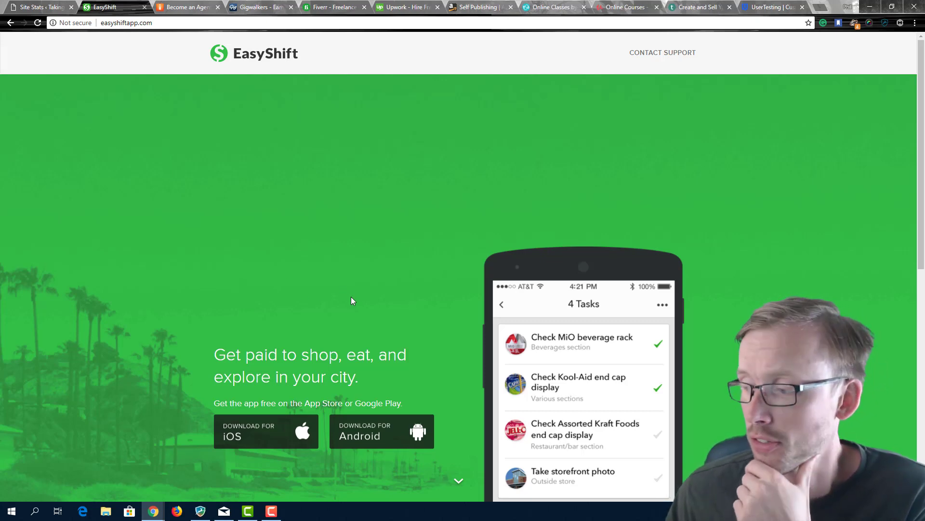
pyautogui.moveTo(379, 274)
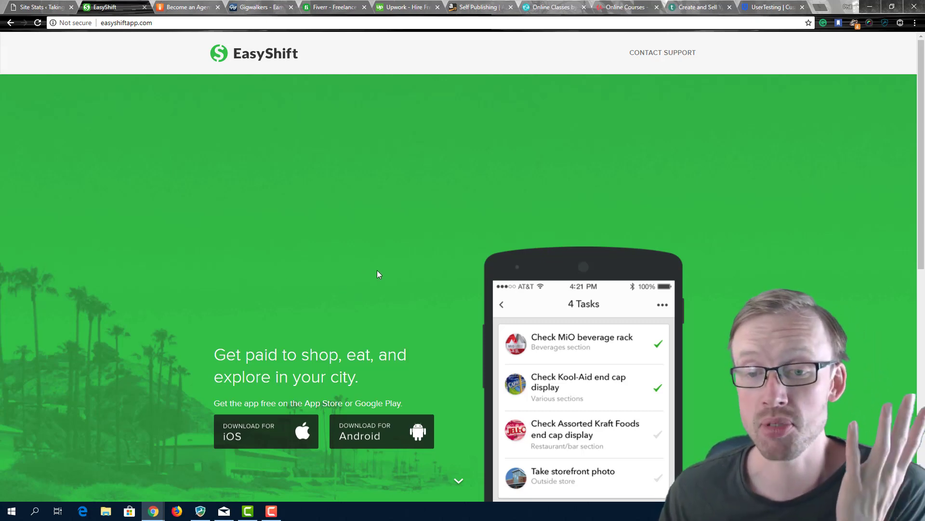
# Step: Scroll down and back up through the page open before switching tabs
pyautogui.scroll(-3)
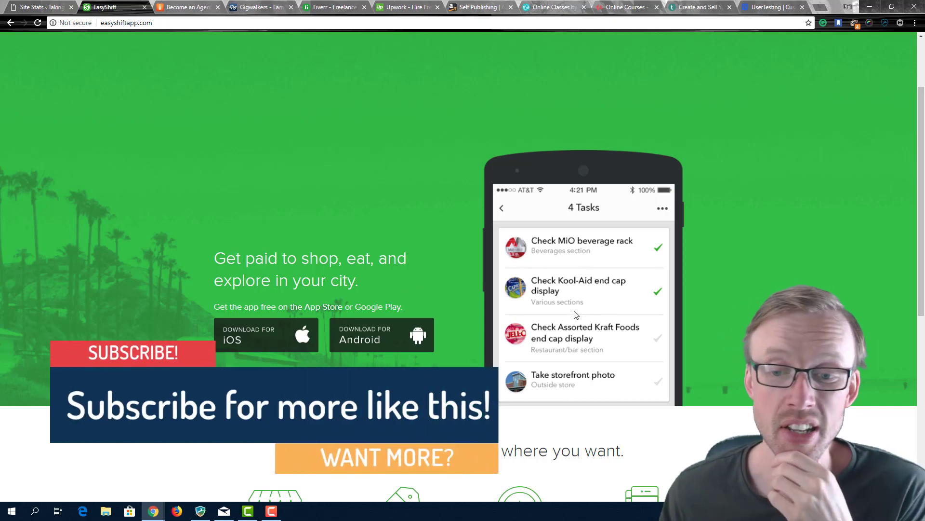
pyautogui.moveTo(572, 303)
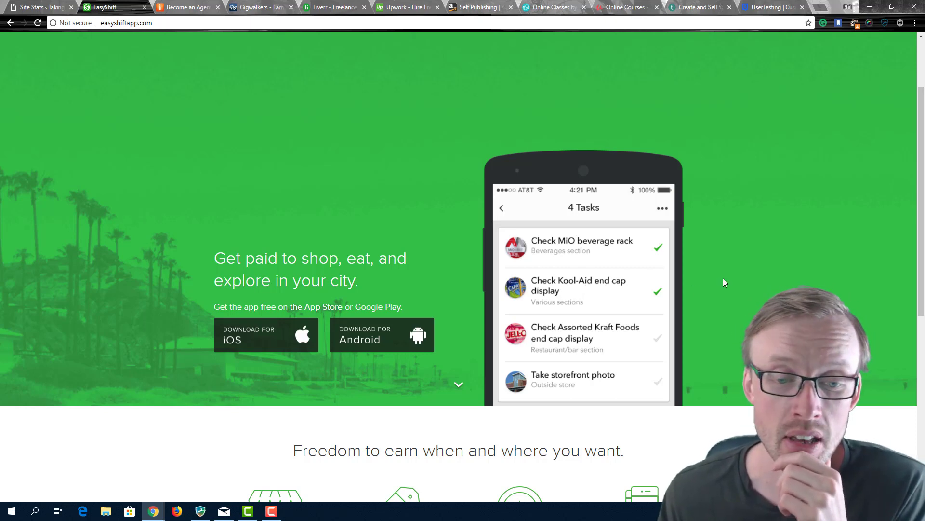
pyautogui.scroll(-3)
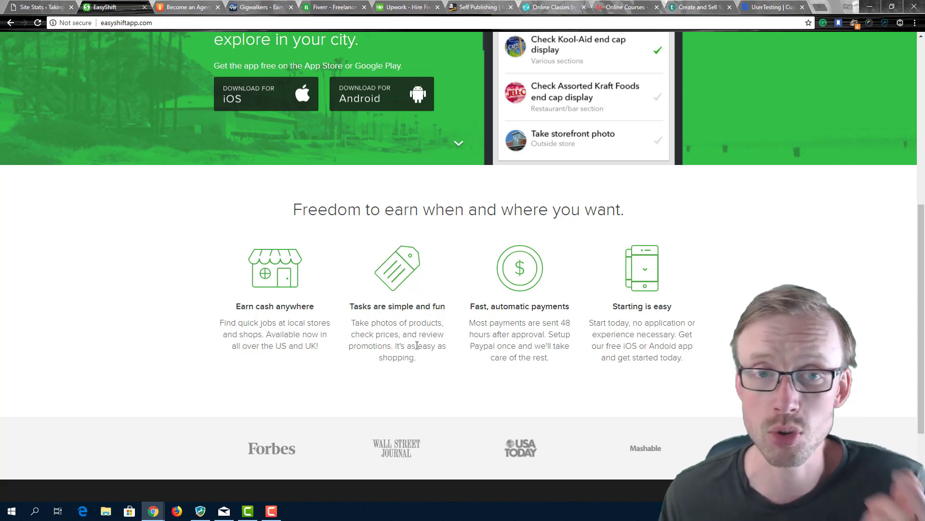
pyautogui.scroll(3)
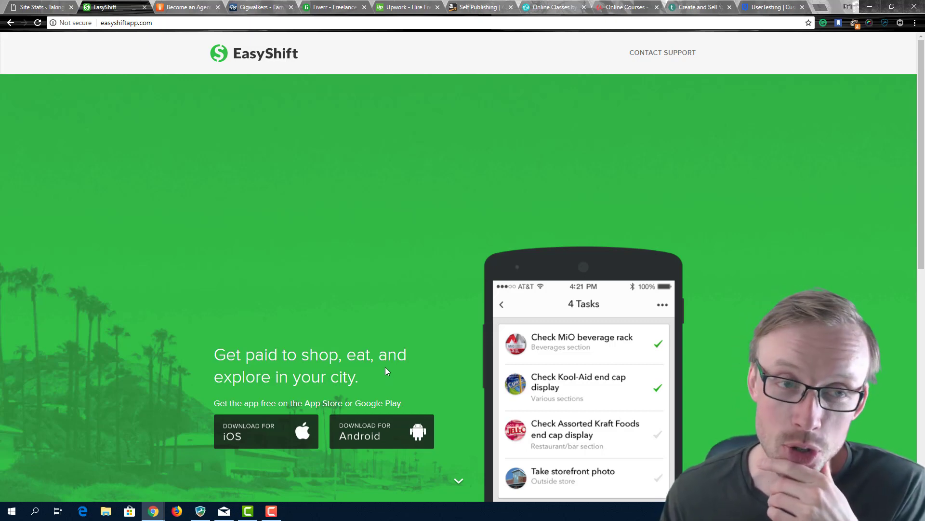
pyautogui.scroll(-3)
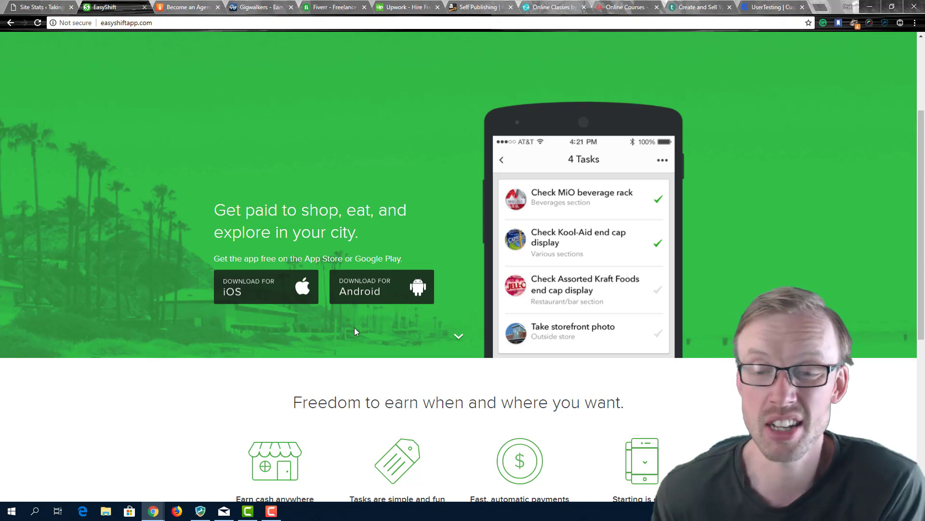
pyautogui.scroll(-3)
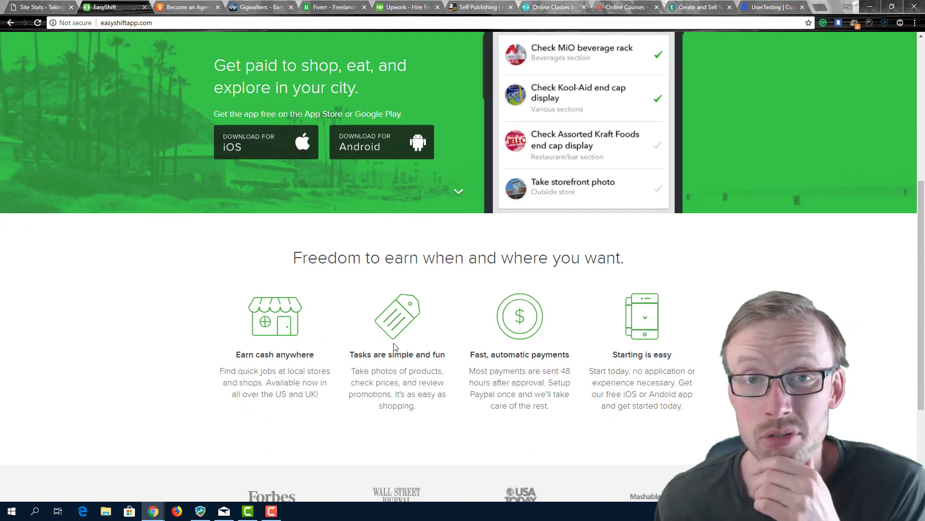
pyautogui.scroll(3)
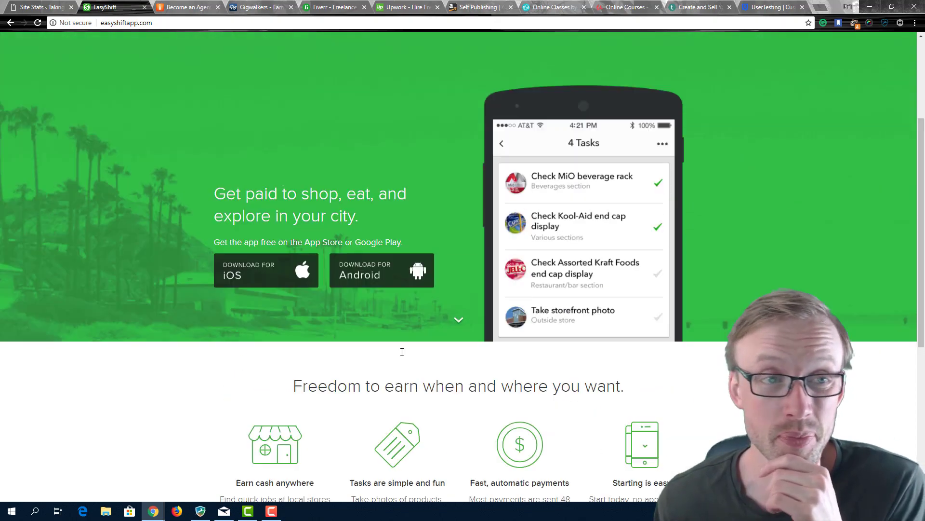
# Step: Switch to the 'Become an Agent' tab and review the app, profile and nearby-jobs steps
pyautogui.click(188, 8)
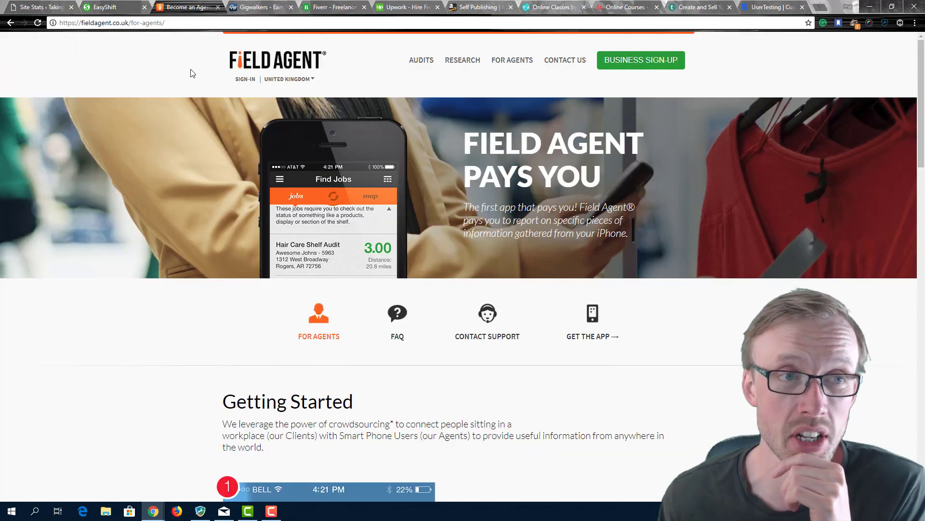
pyautogui.moveTo(256, 149)
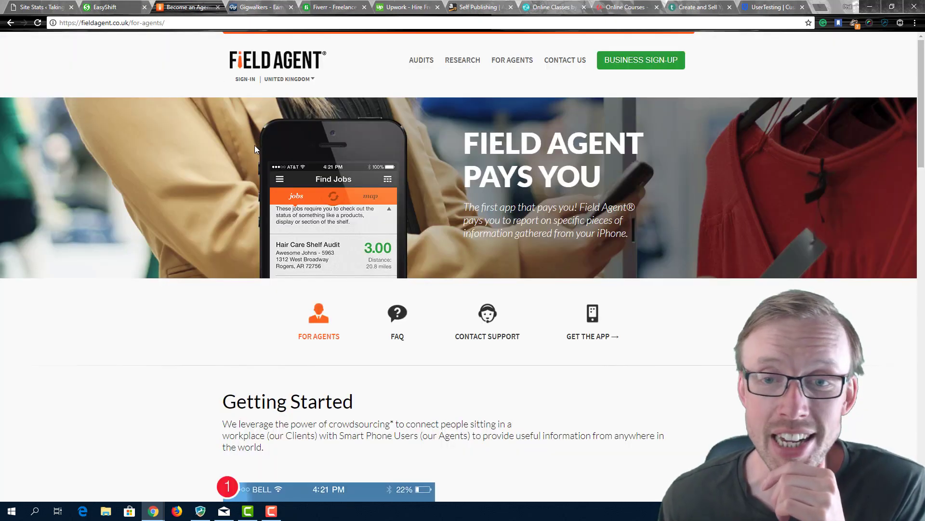
pyautogui.moveTo(709, 367)
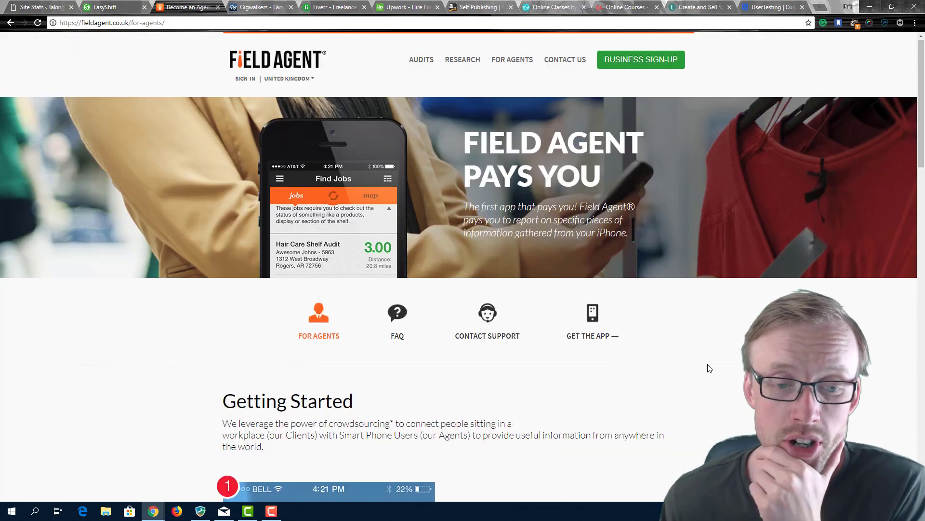
pyautogui.scroll(-3)
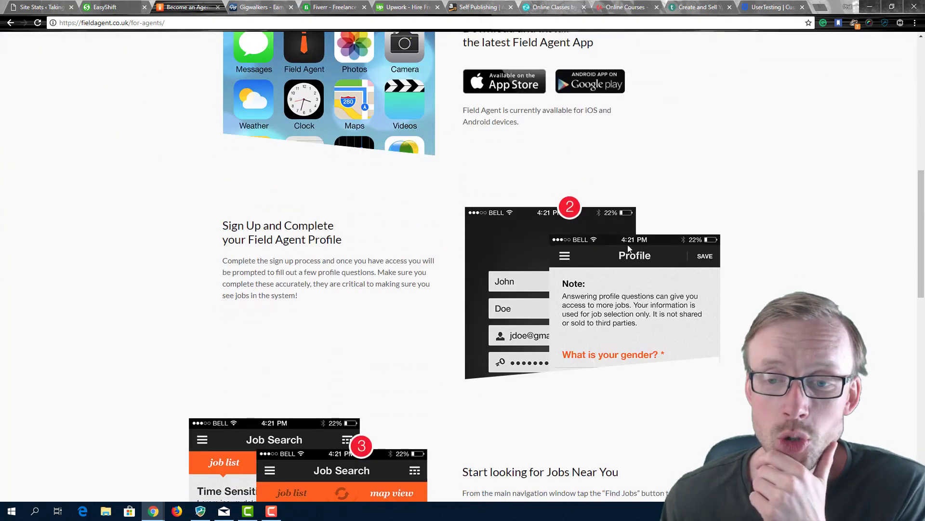
pyautogui.scroll(-3)
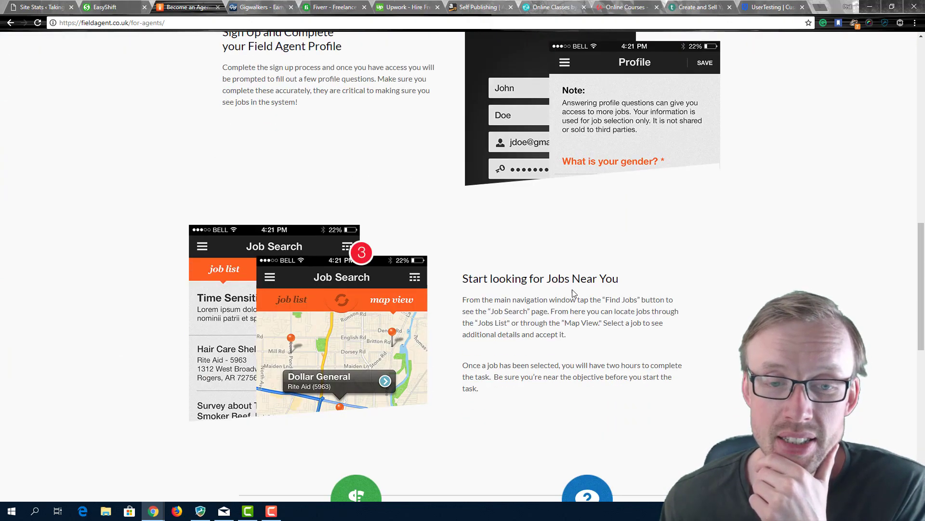
pyautogui.moveTo(526, 359)
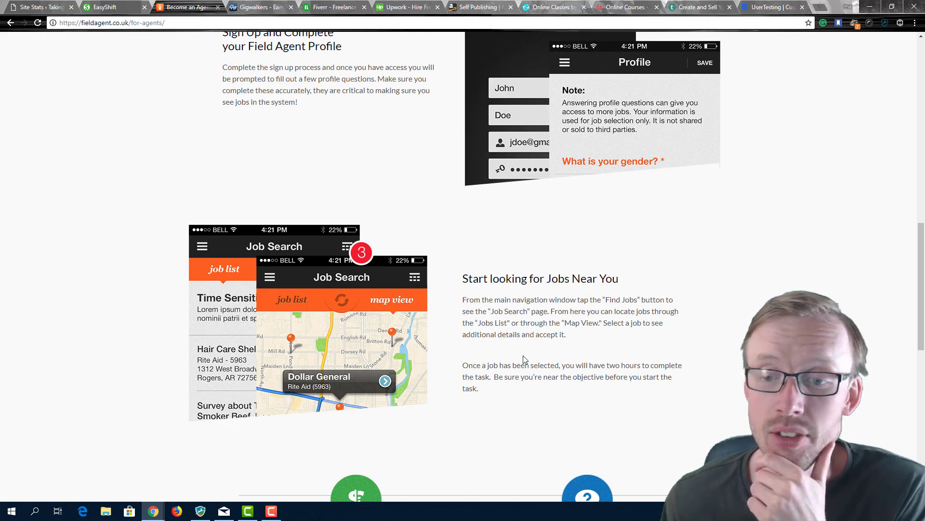
pyautogui.scroll(-3)
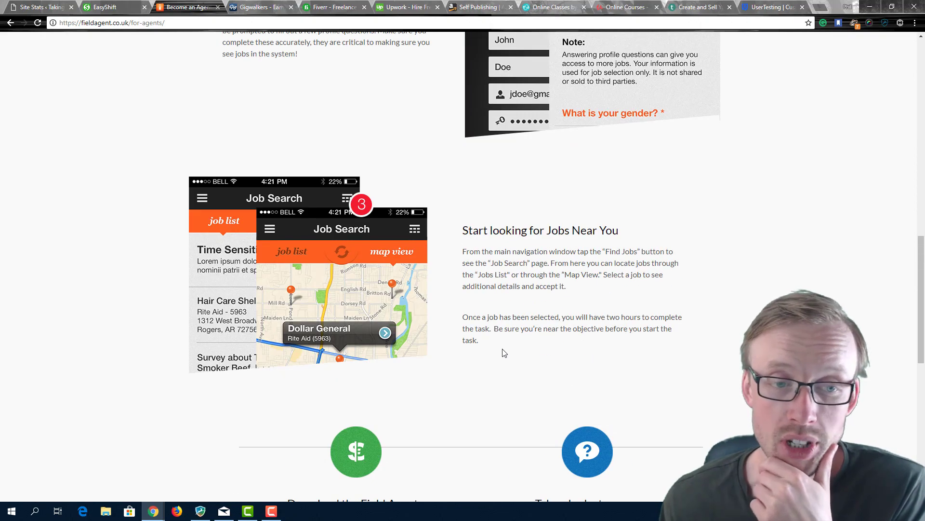
pyautogui.scroll(3)
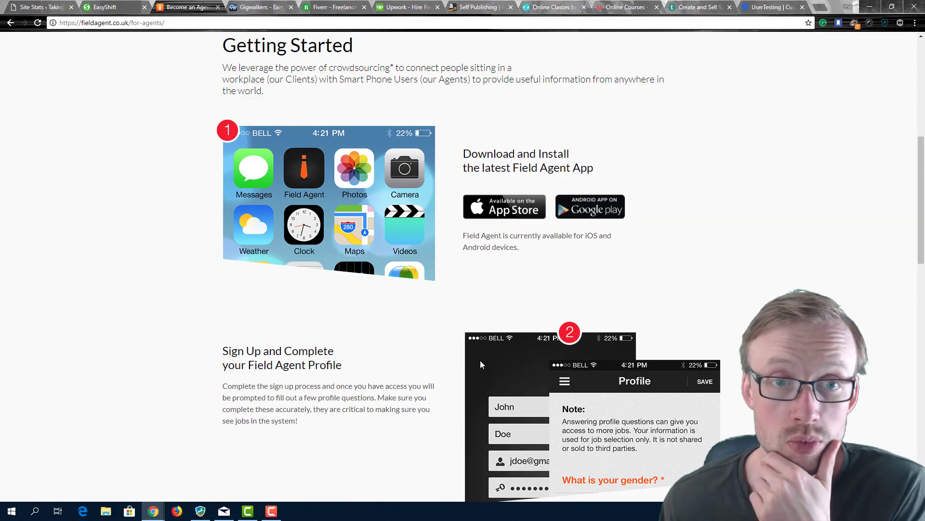
pyautogui.scroll(3)
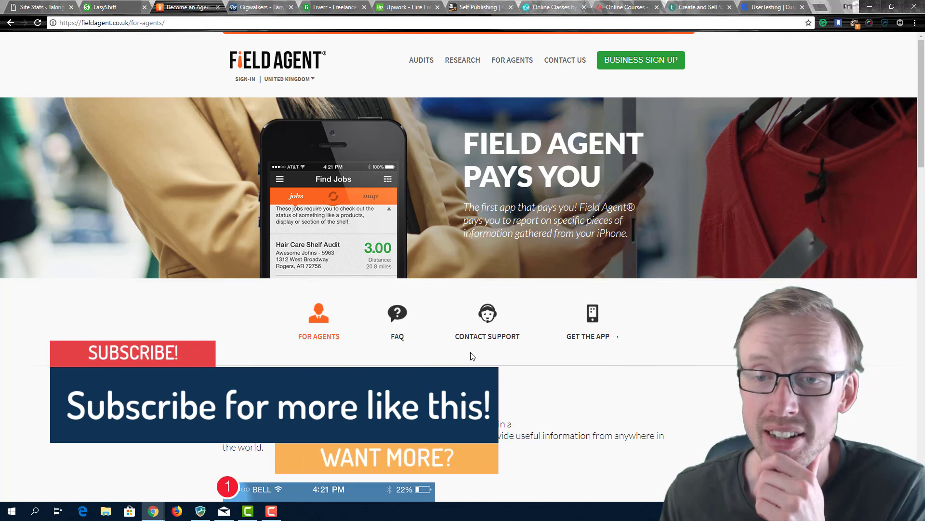
pyautogui.moveTo(444, 274)
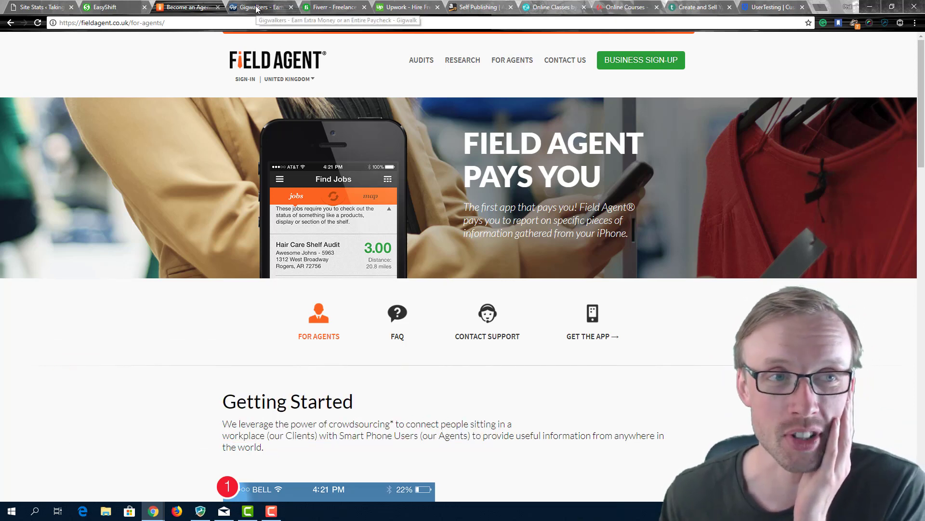
# Step: Open Gigwalk's How It Works page and review its create, match, execute, analyze steps
pyautogui.click(260, 8)
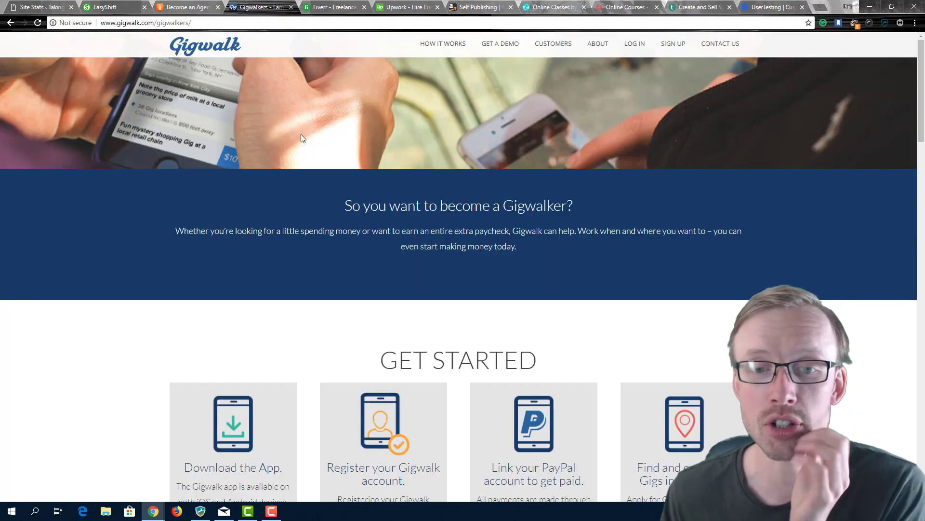
pyautogui.click(443, 44)
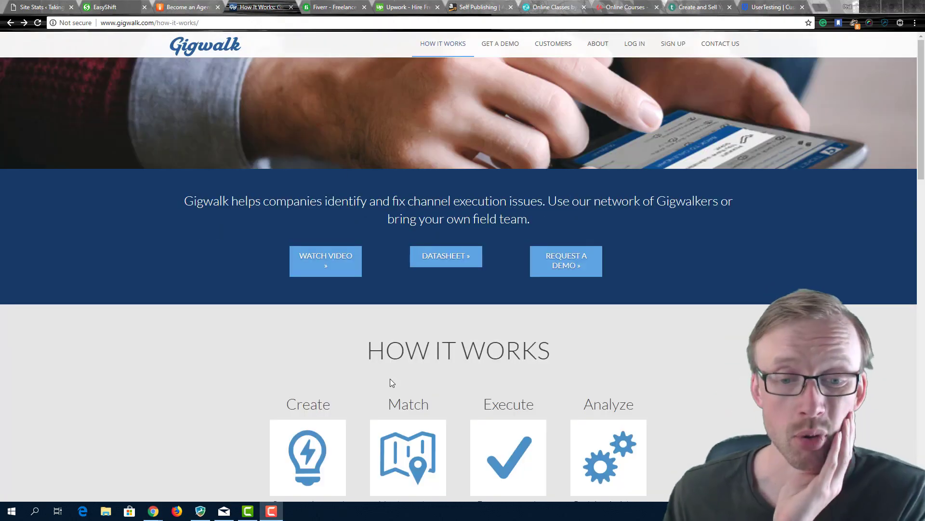
pyautogui.scroll(-3)
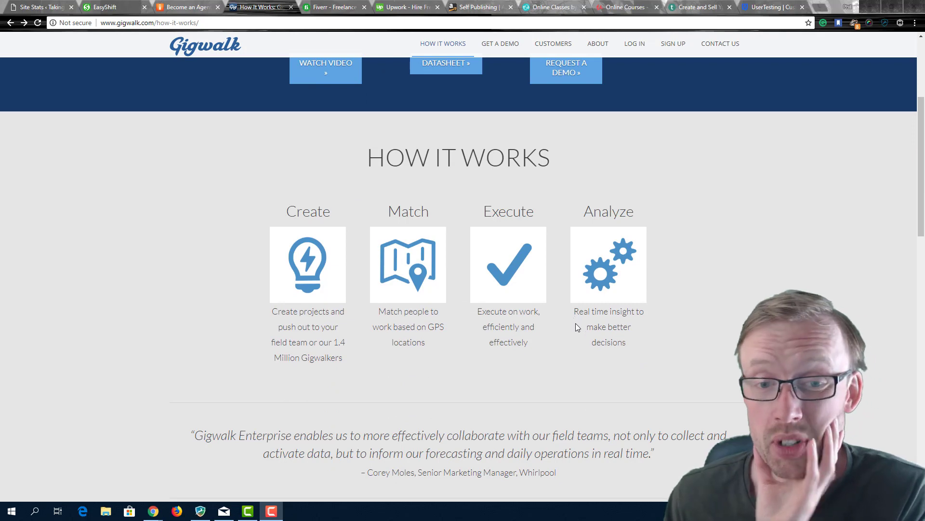
pyautogui.scroll(-3)
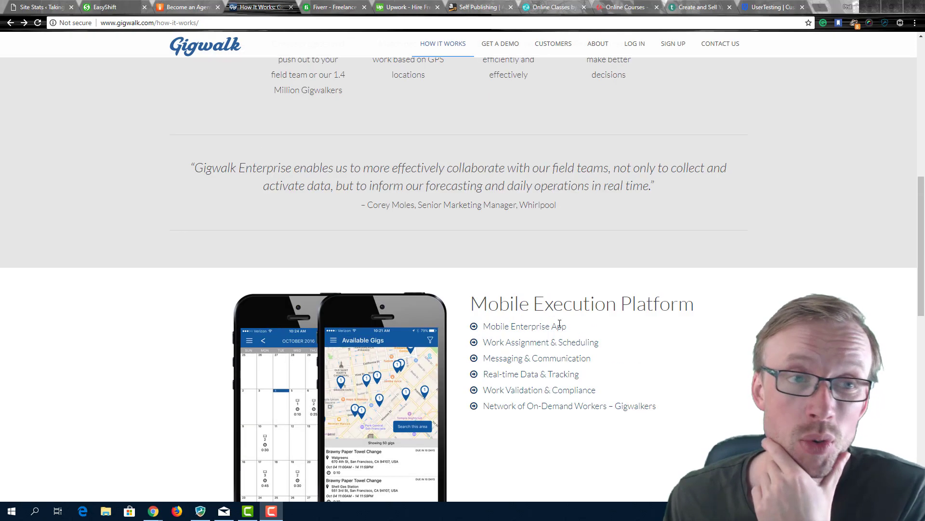
pyautogui.scroll(3)
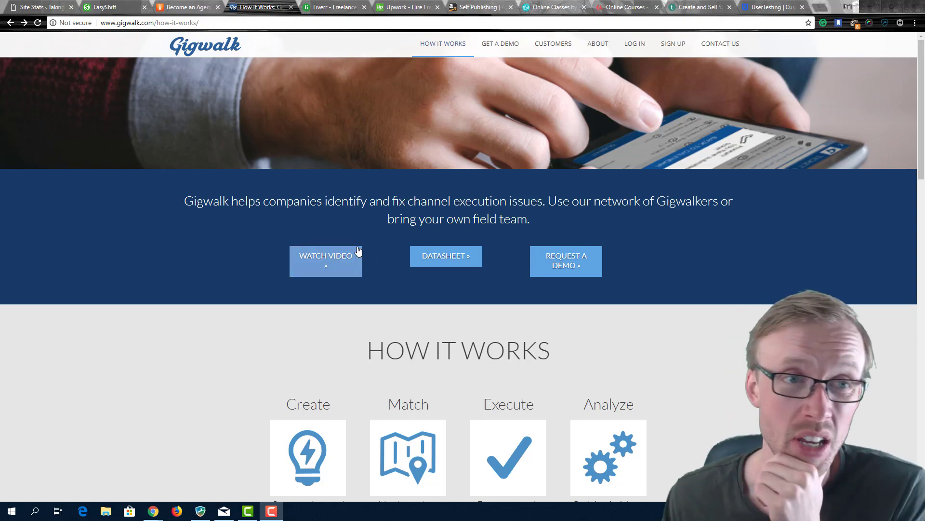
pyautogui.click(109, 7)
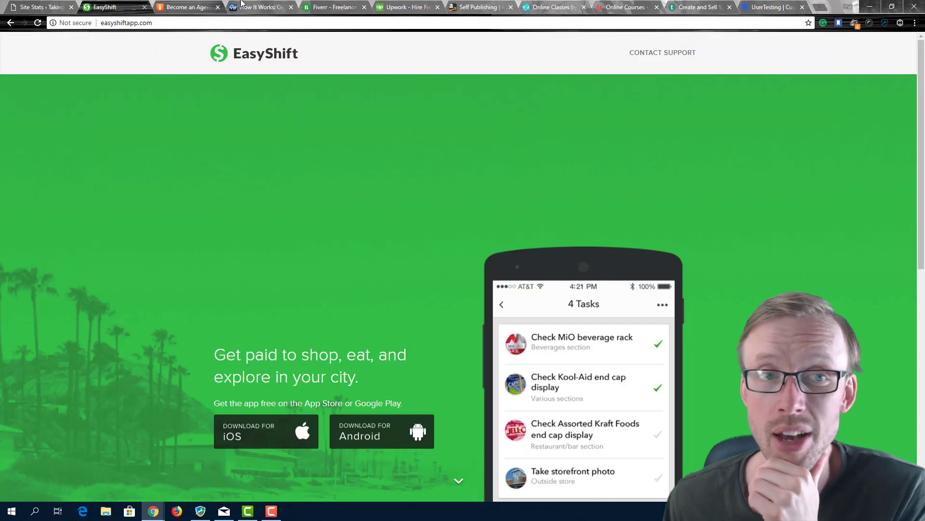
pyautogui.click(259, 7)
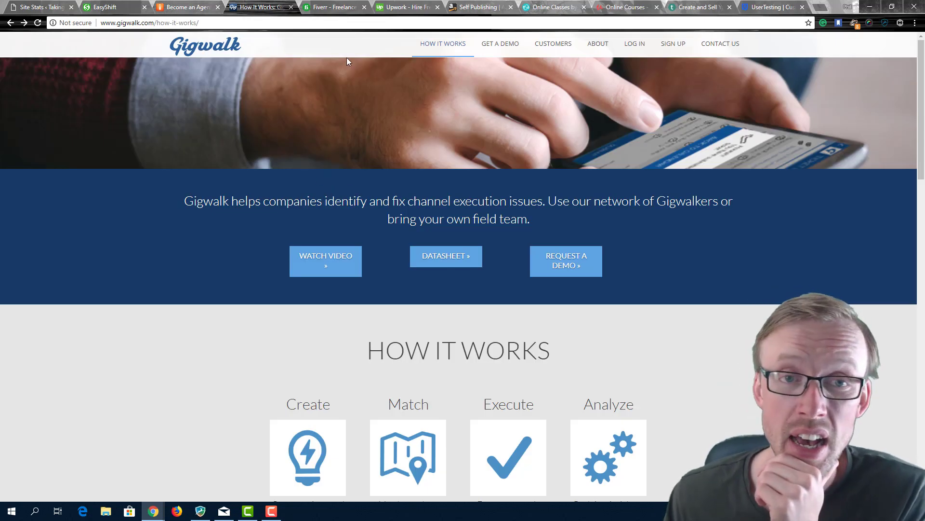
# Step: Switch to Fiverr and browse the Explore The Marketplace categories, Graphics & Design to Fun & Lifestyle
pyautogui.click(333, 7)
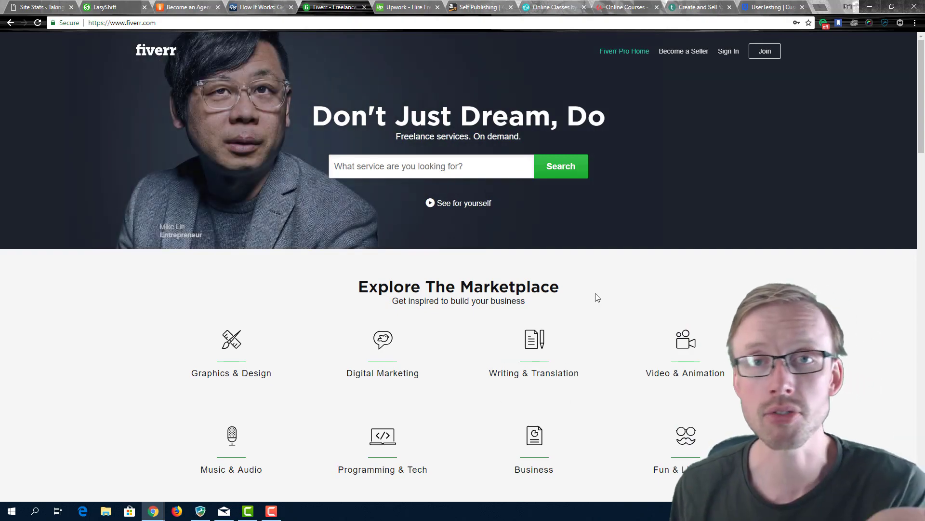
pyautogui.scroll(-3)
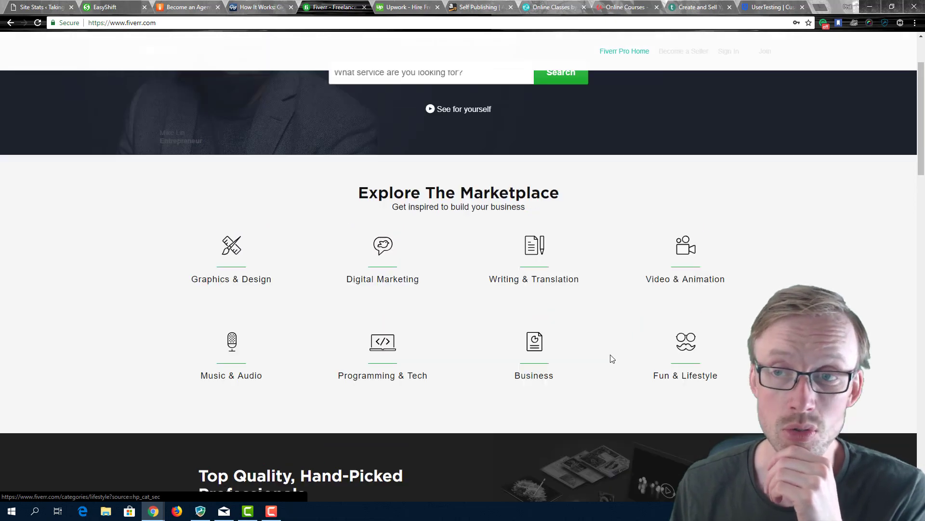
pyautogui.scroll(3)
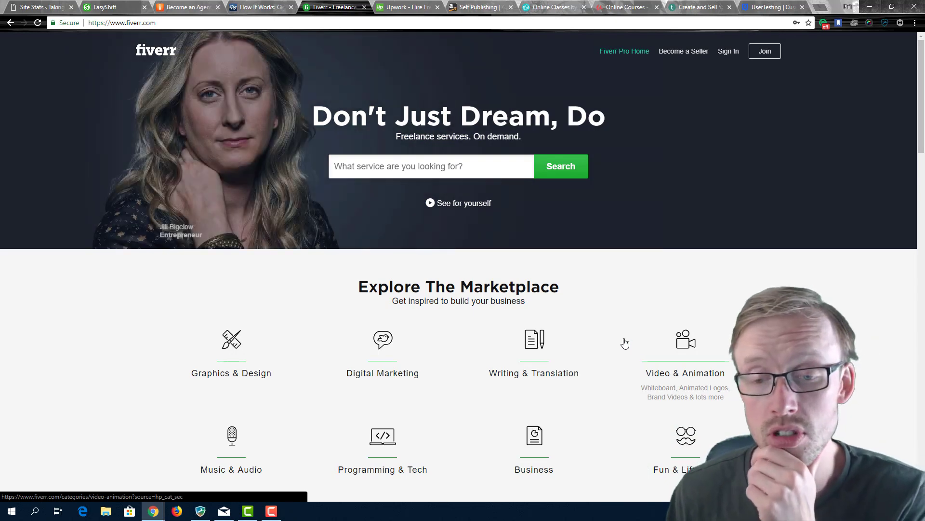
pyautogui.scroll(-3)
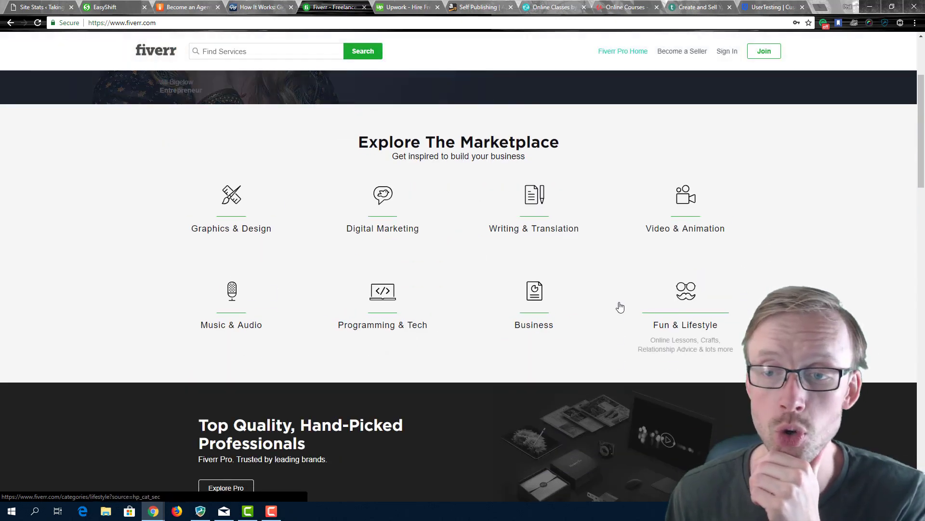
pyautogui.scroll(3)
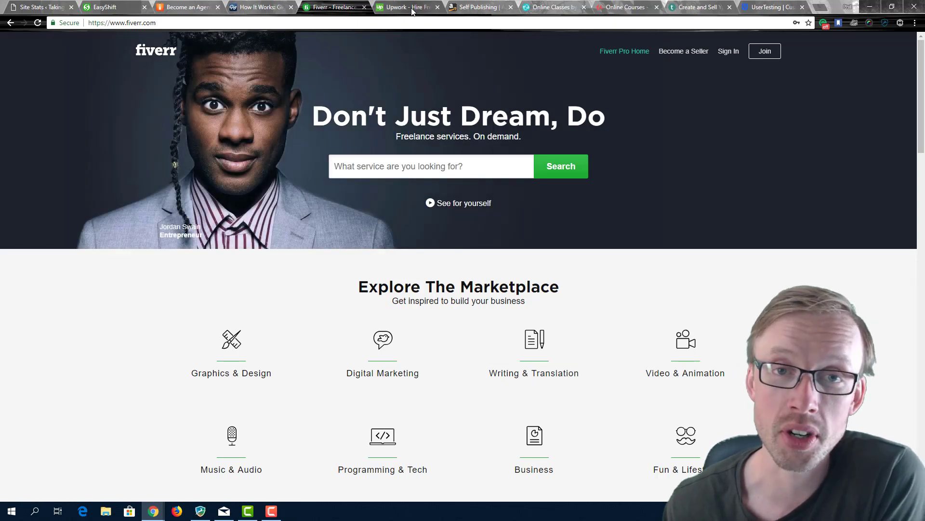
# Step: Switch to the Upwork tab showing 'Get it done with a freelancer'
pyautogui.click(411, 8)
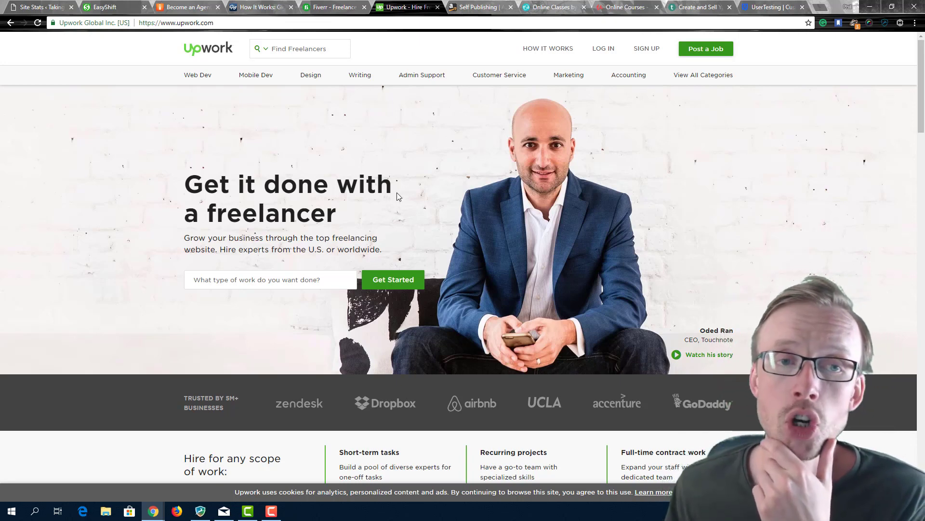
pyautogui.moveTo(377, 165)
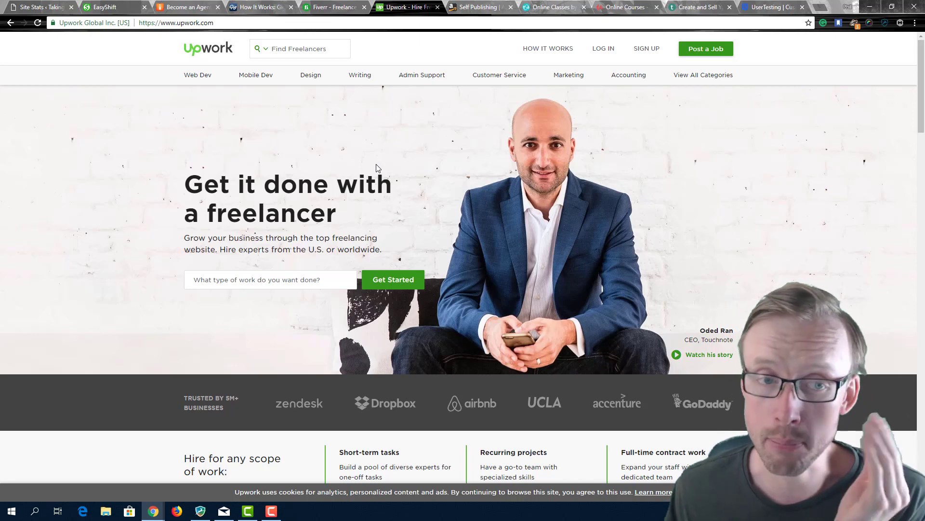
pyautogui.moveTo(9, 171)
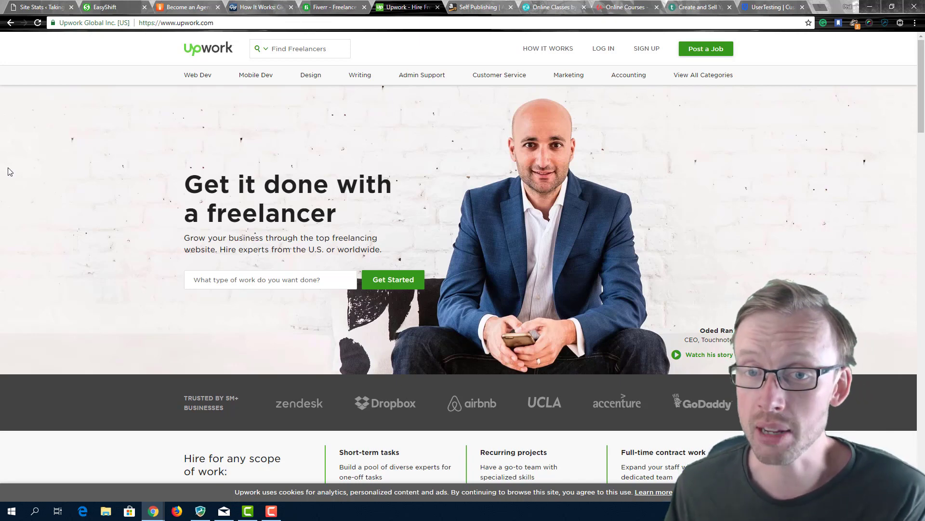
pyautogui.moveTo(603, 286)
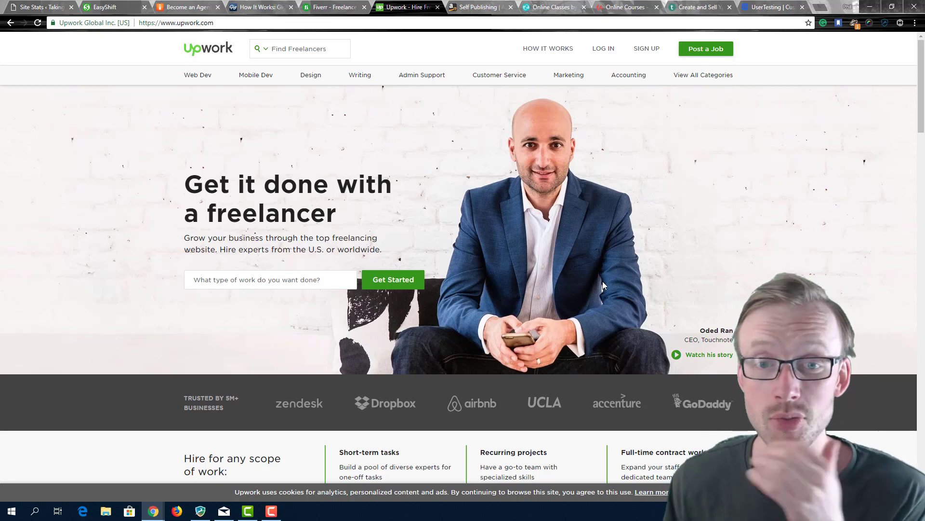
pyautogui.moveTo(537, 186)
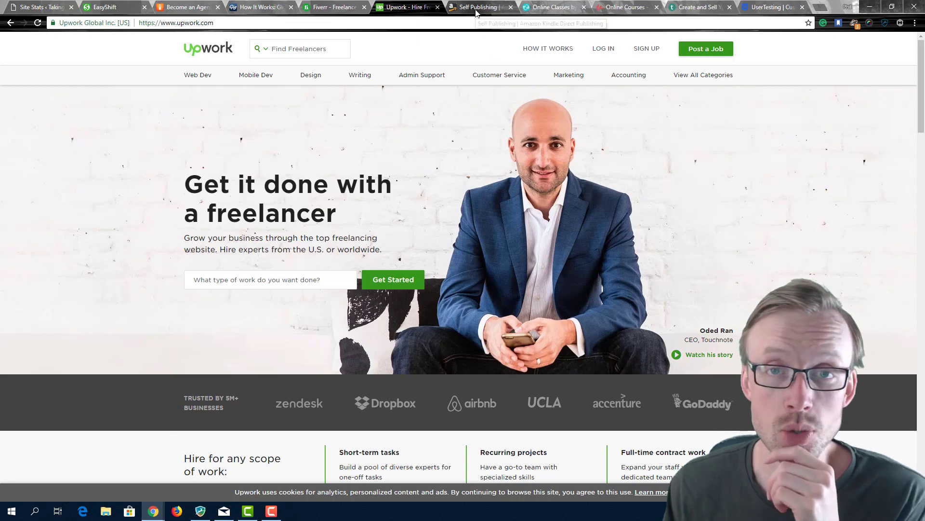
# Step: Switch to the 'Self Publishing' Kindle Direct Publishing tab
pyautogui.click(487, 7)
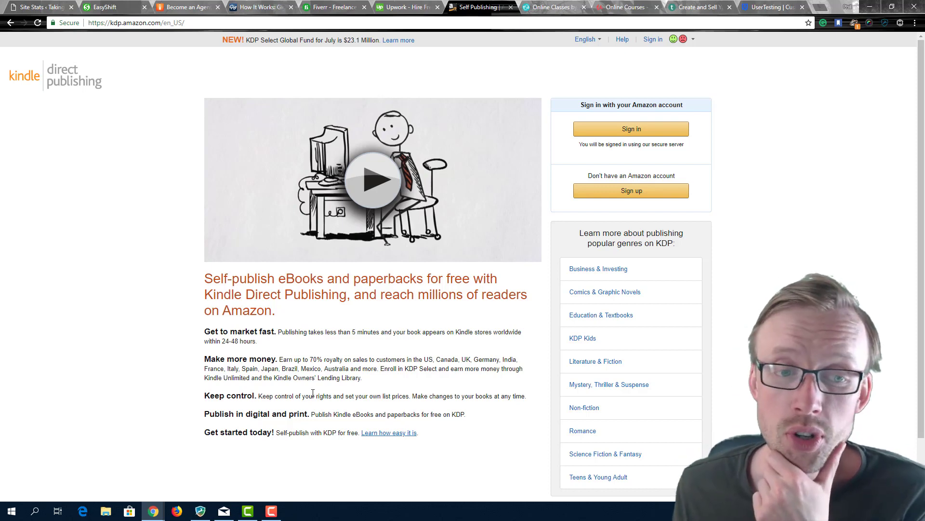
pyautogui.moveTo(341, 309)
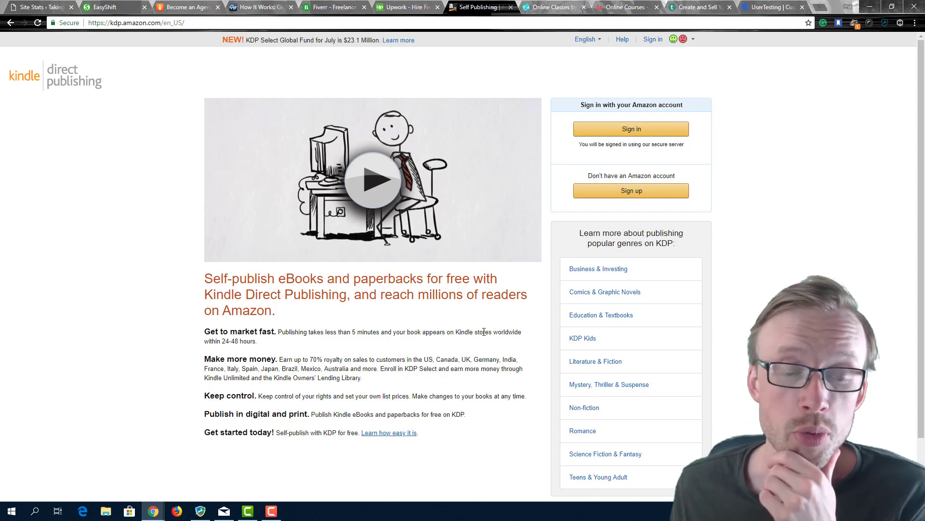
pyautogui.moveTo(474, 335)
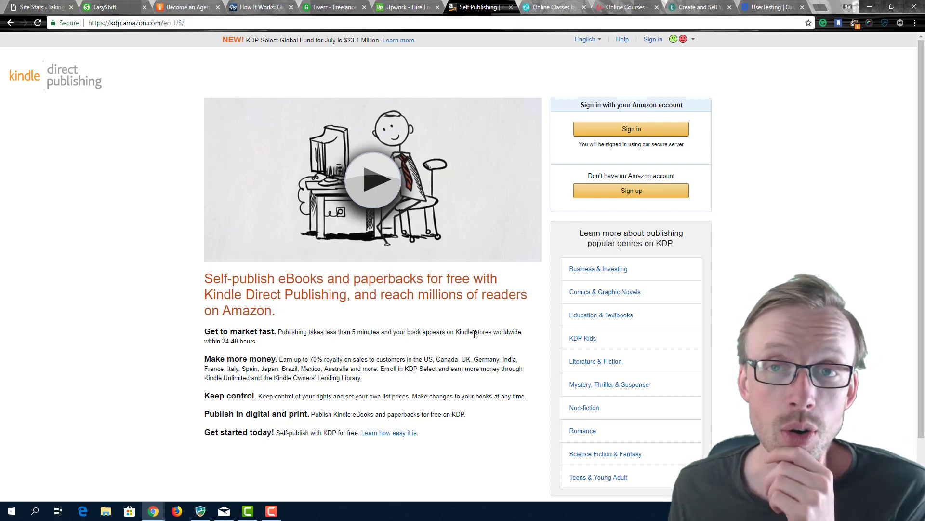
pyautogui.moveTo(551, 7)
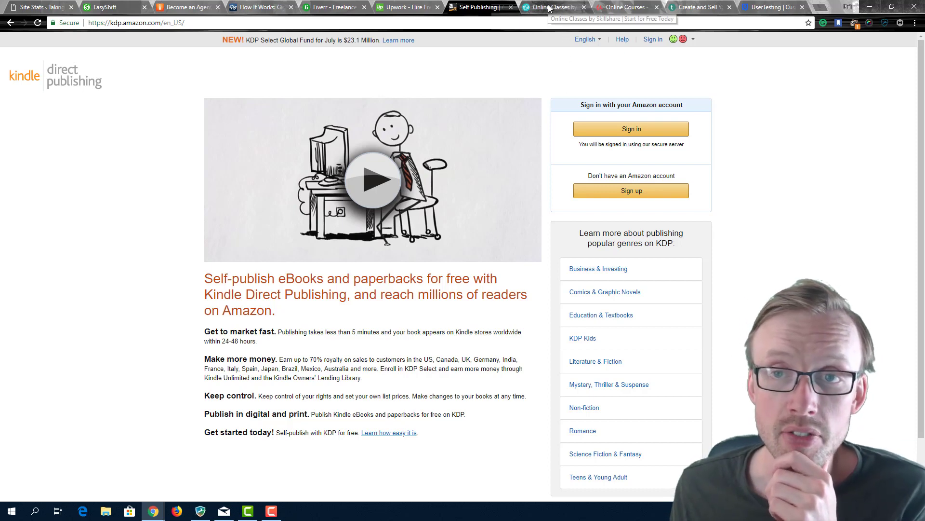
# Step: Switch to the Skillshare 'Online Classes' tab and glance at the class grid
pyautogui.click(556, 7)
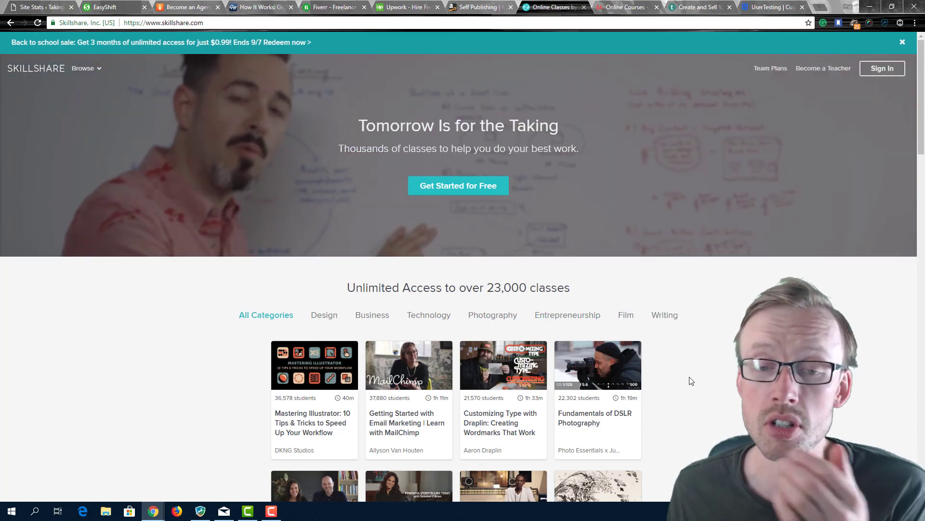
pyautogui.moveTo(701, 349)
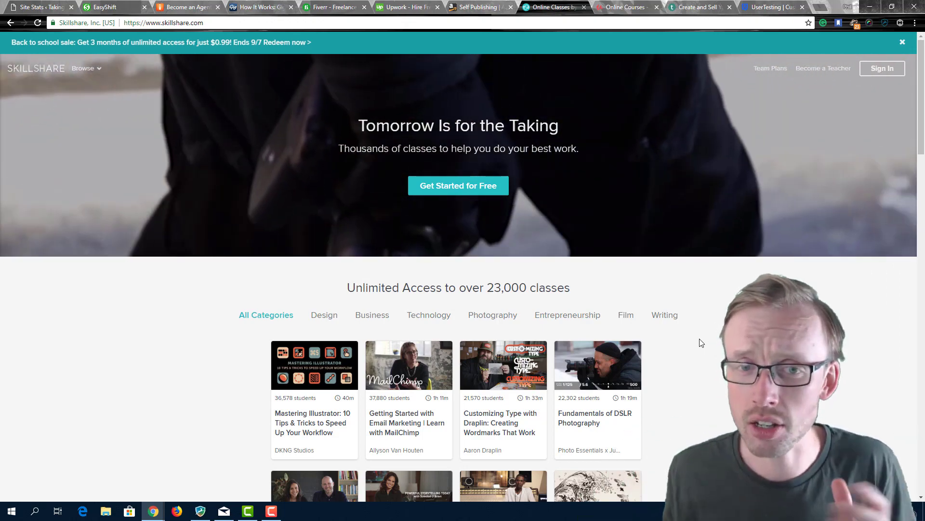
pyautogui.moveTo(687, 330)
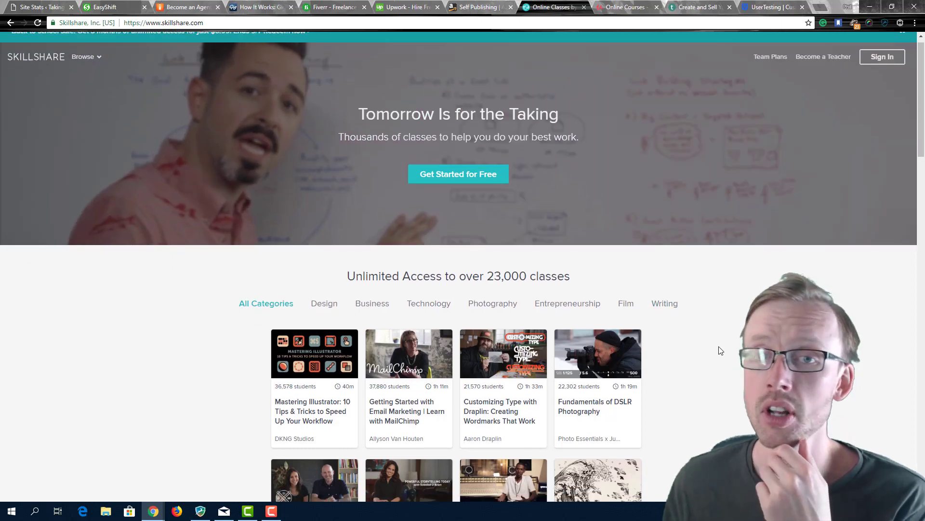
pyautogui.scroll(-3)
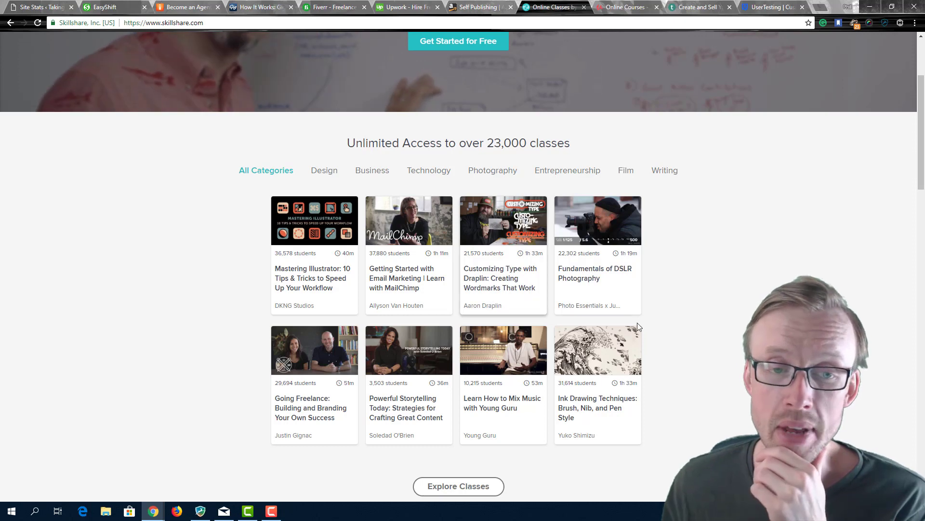
pyautogui.scroll(3)
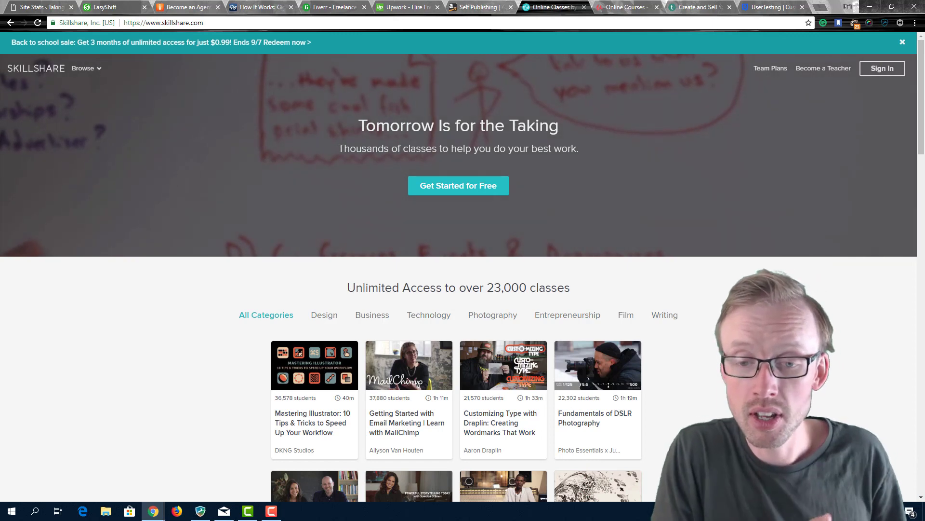
pyautogui.moveTo(762, 169)
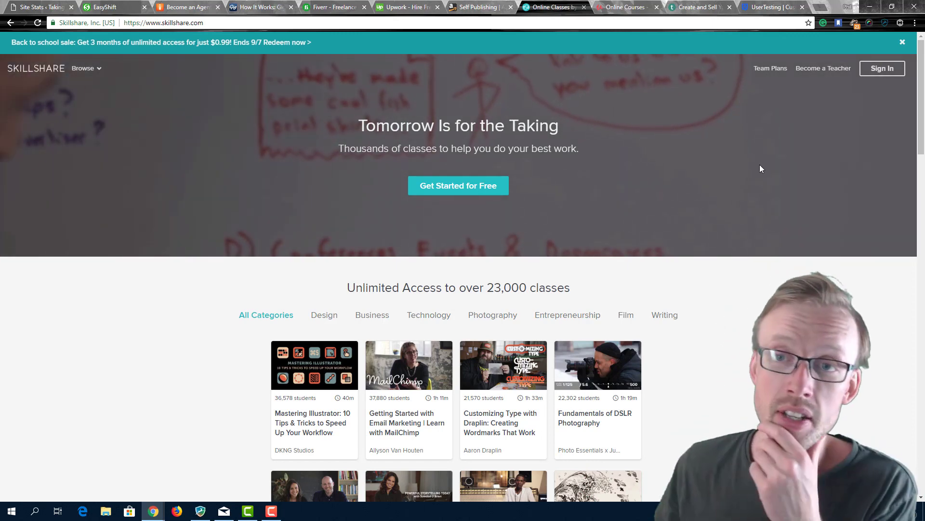
# Step: Switch to the Udemy 'Online Courses' tab and browse best-selling courses and top categories
pyautogui.click(625, 7)
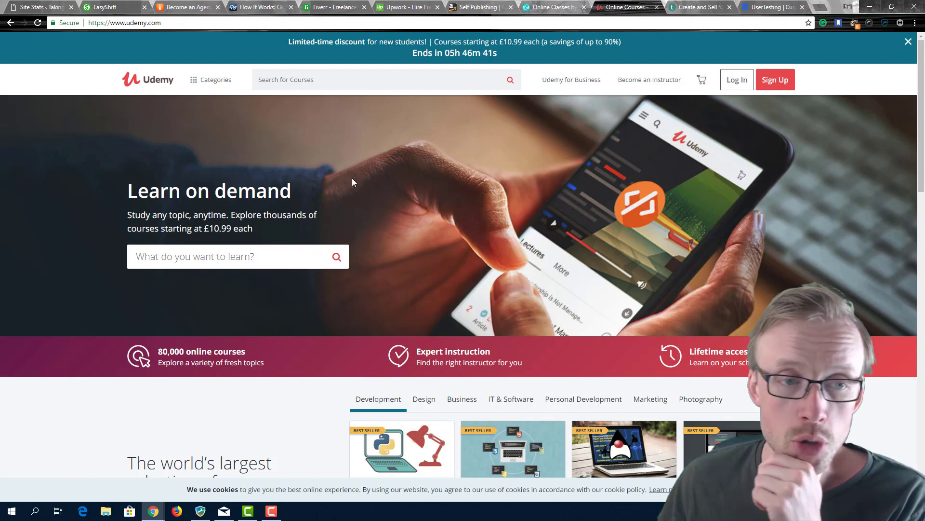
pyautogui.moveTo(306, 194)
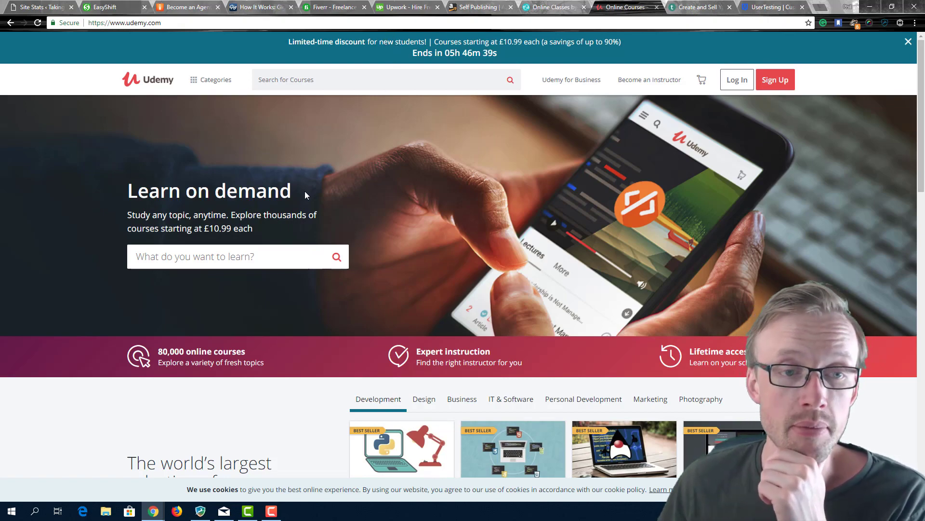
pyautogui.scroll(-3)
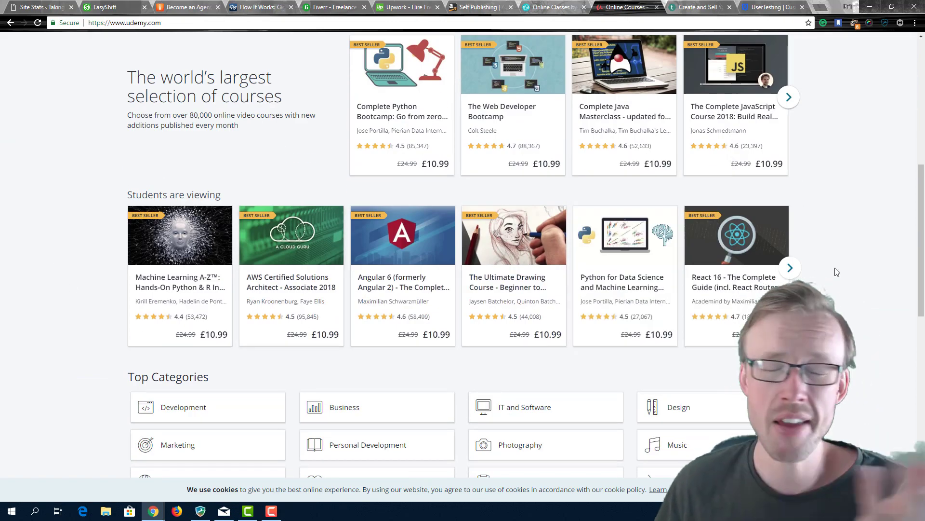
pyautogui.scroll(-3)
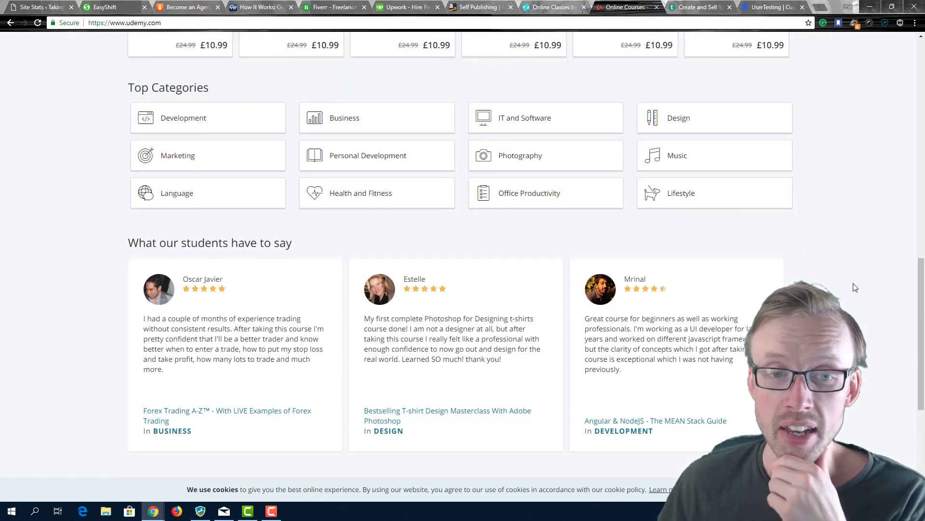
pyautogui.scroll(3)
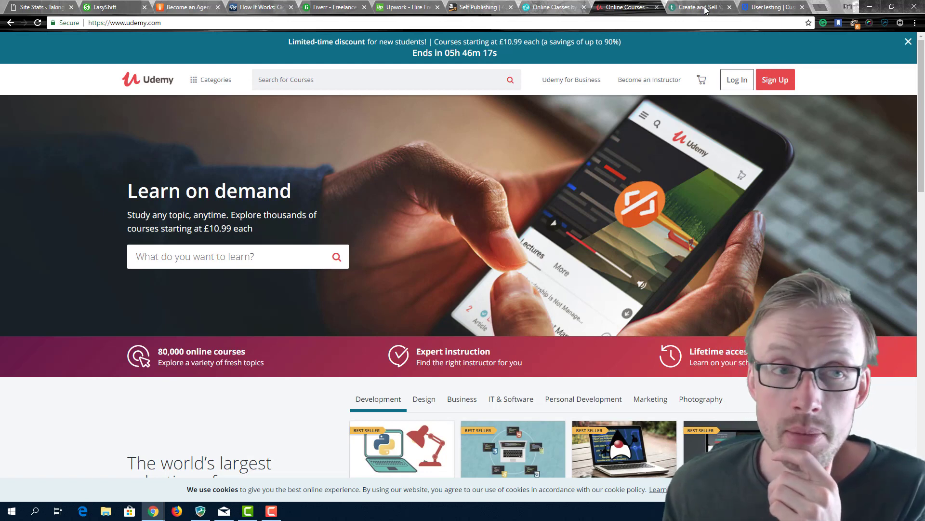
# Step: Switch to the Teachable 'Create and Sell' tab, briefly checking another tab on the way
pyautogui.click(697, 7)
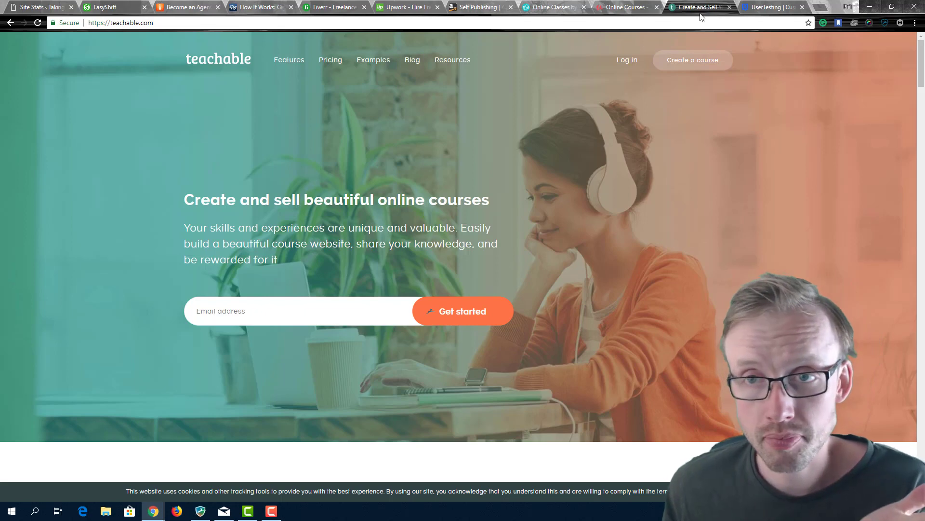
pyautogui.click(625, 7)
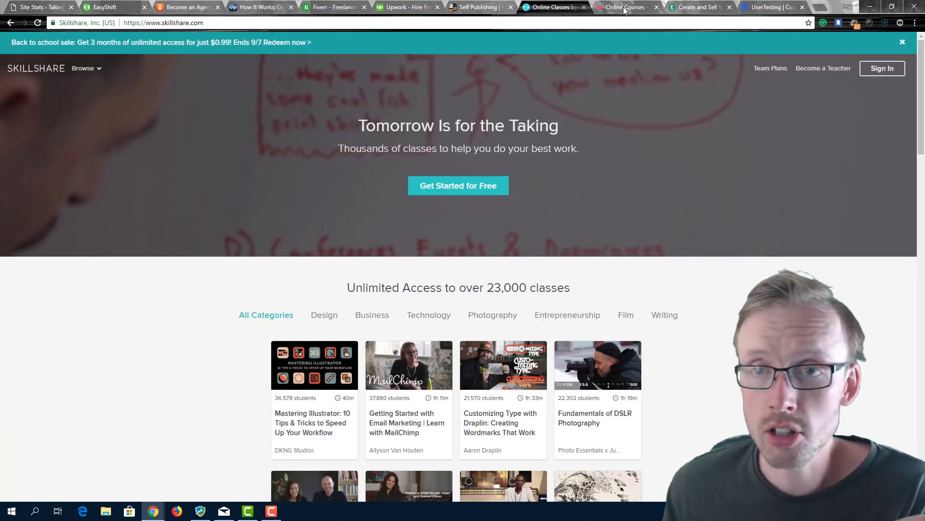
pyautogui.click(698, 8)
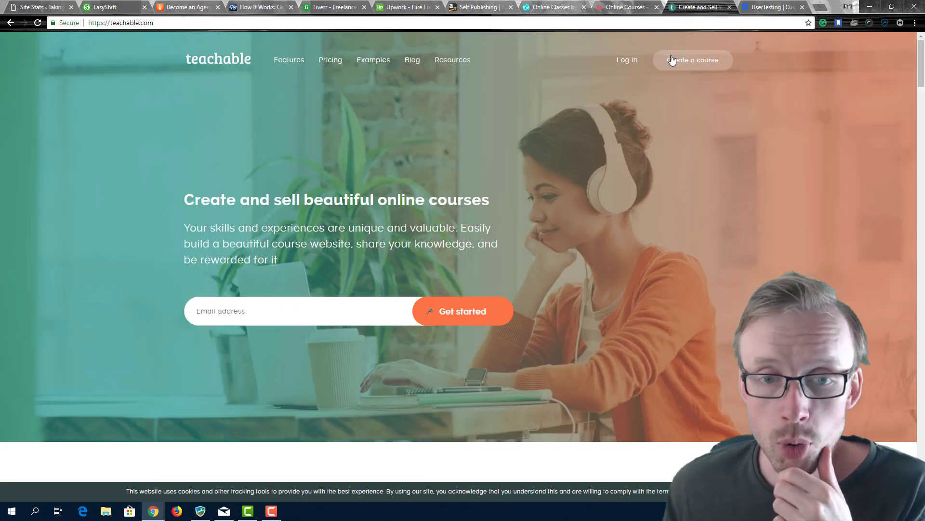
pyautogui.moveTo(614, 249)
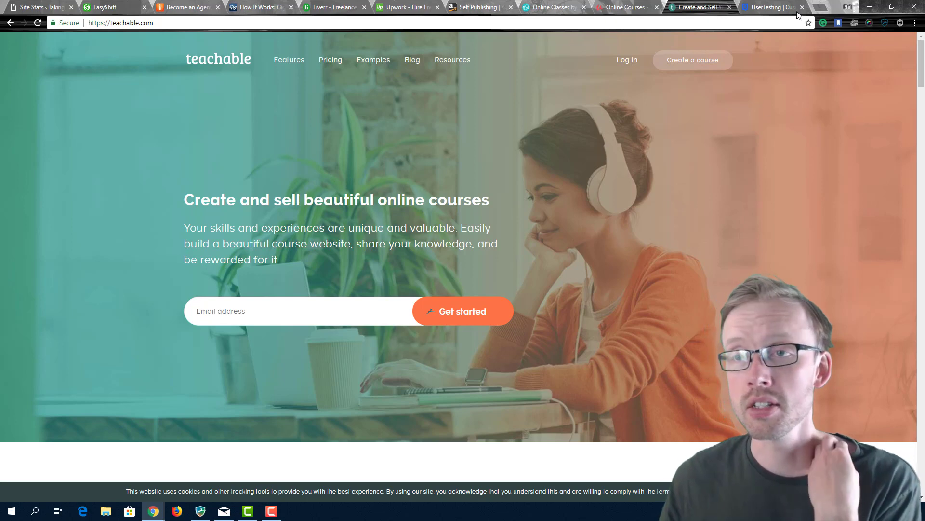
# Step: Switch to the UserTesting tab showing 'Your fastest path to a great customer experience'
pyautogui.click(772, 7)
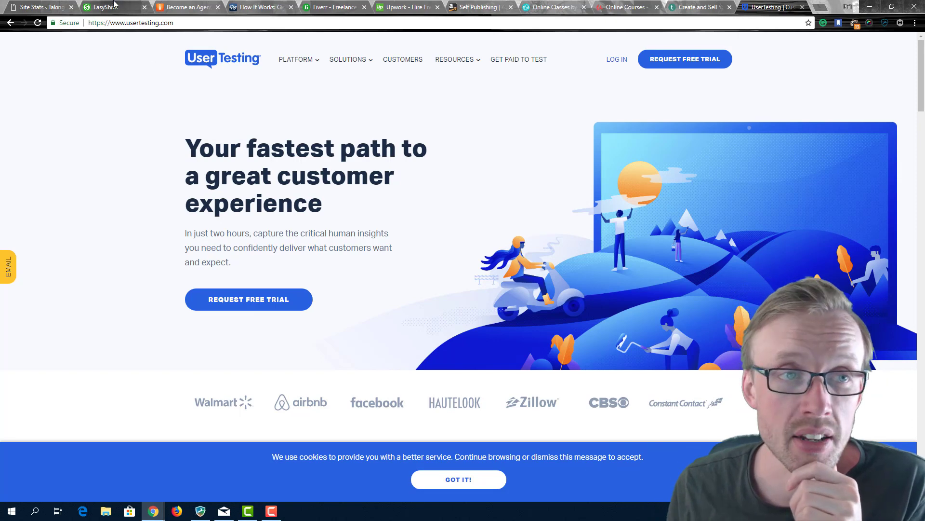
pyautogui.click(186, 8)
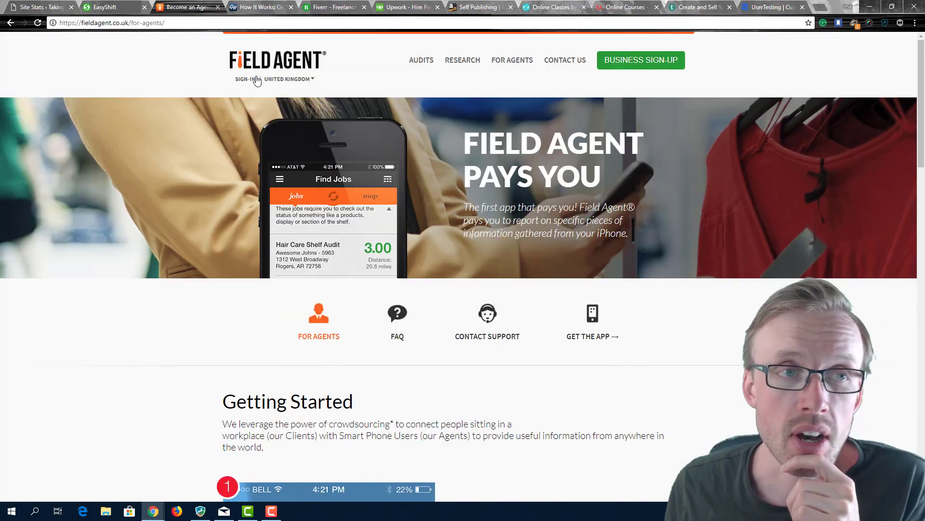
pyautogui.click(264, 7)
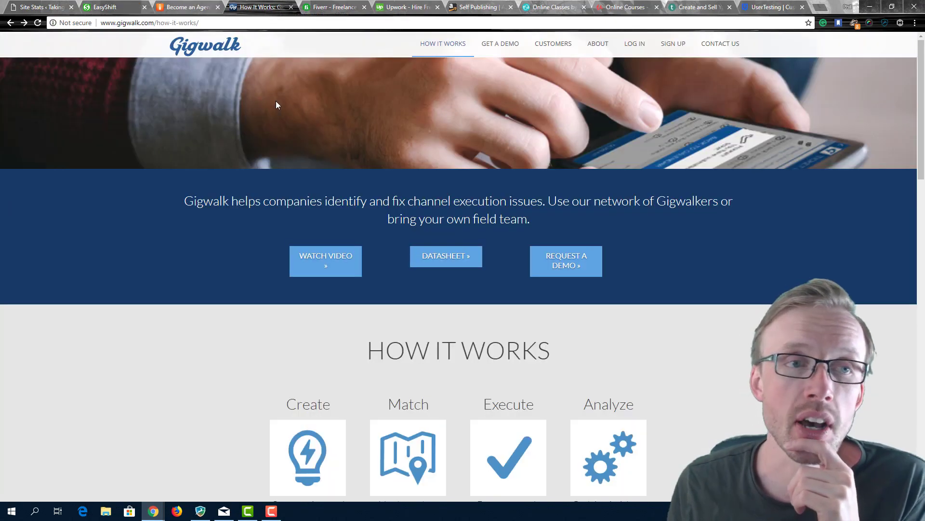
pyautogui.click(406, 7)
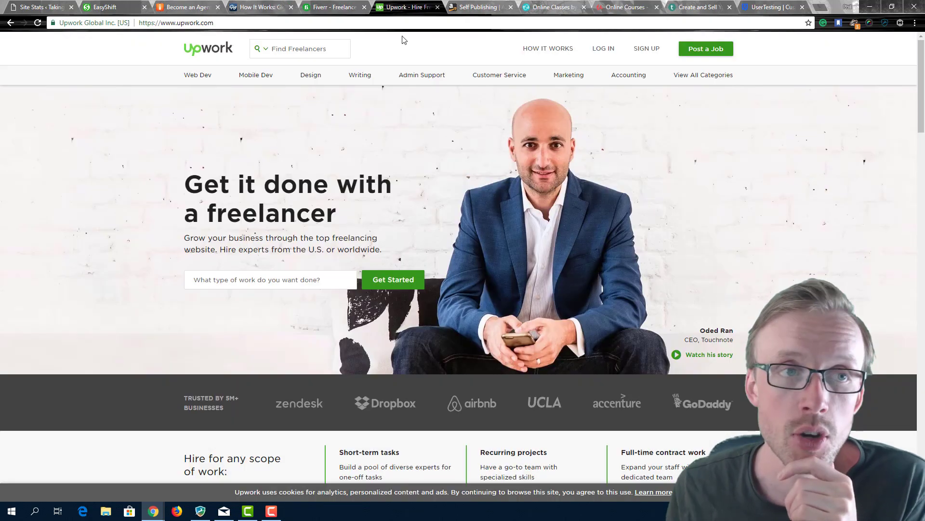
pyautogui.click(486, 7)
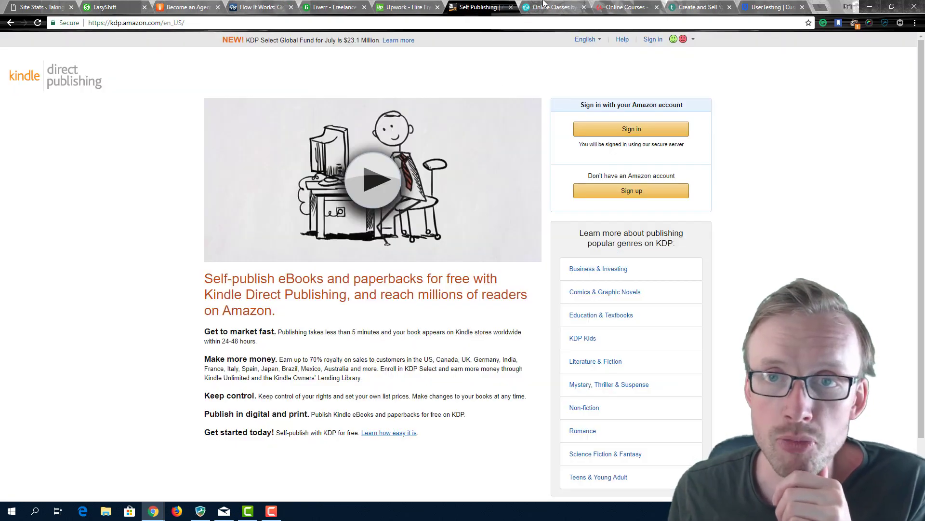
pyautogui.click(625, 7)
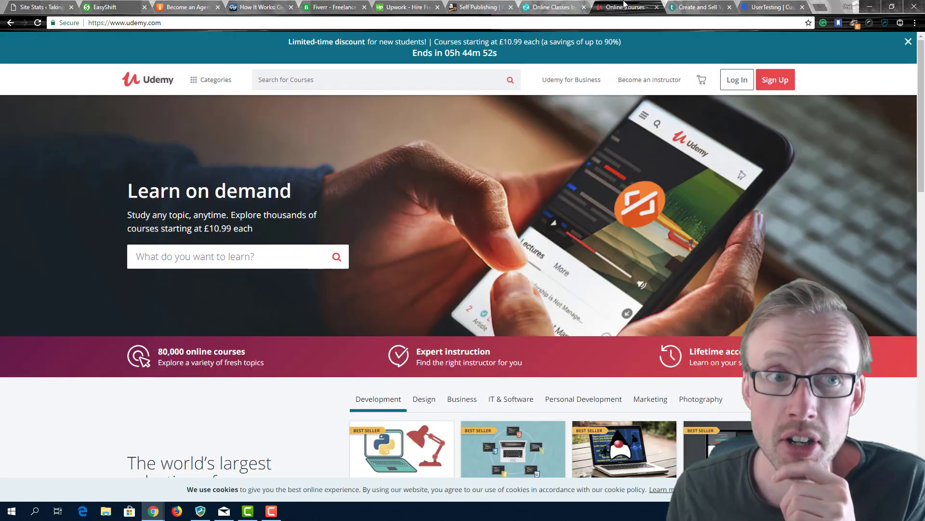
pyautogui.click(697, 7)
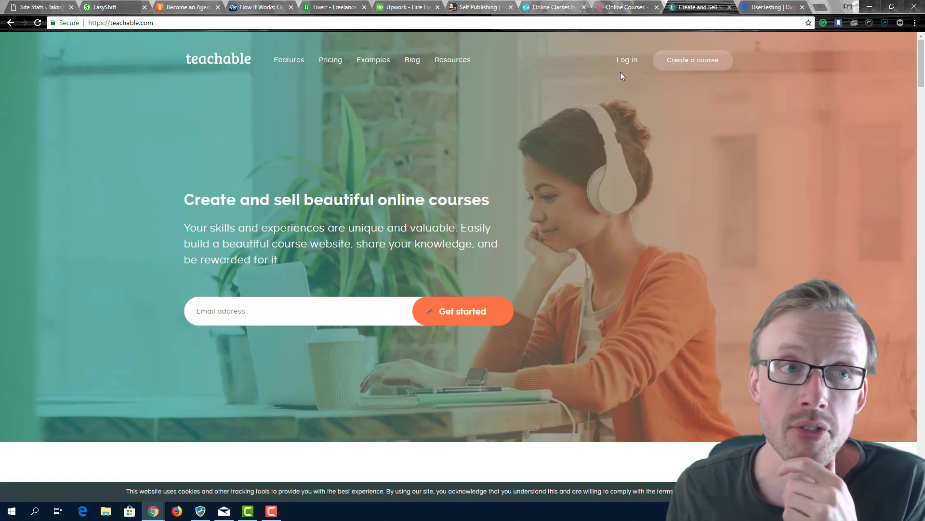
pyautogui.click(773, 7)
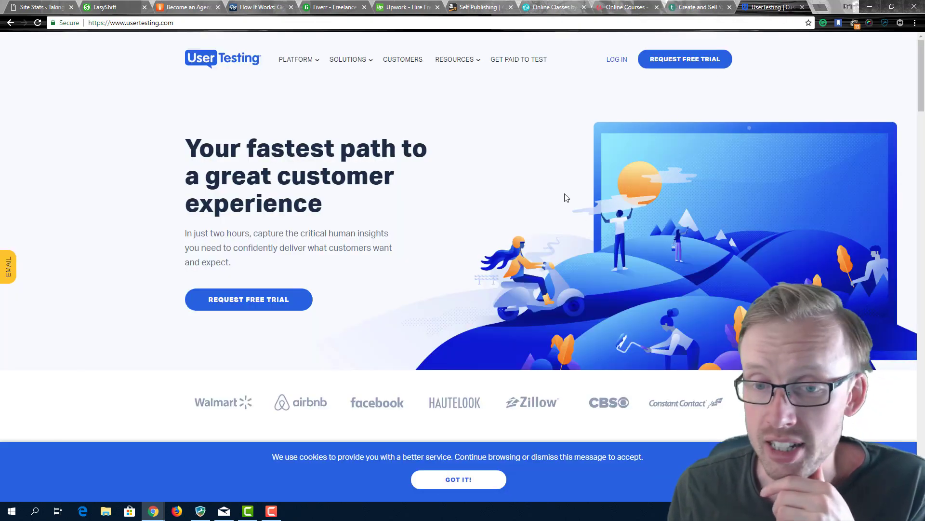